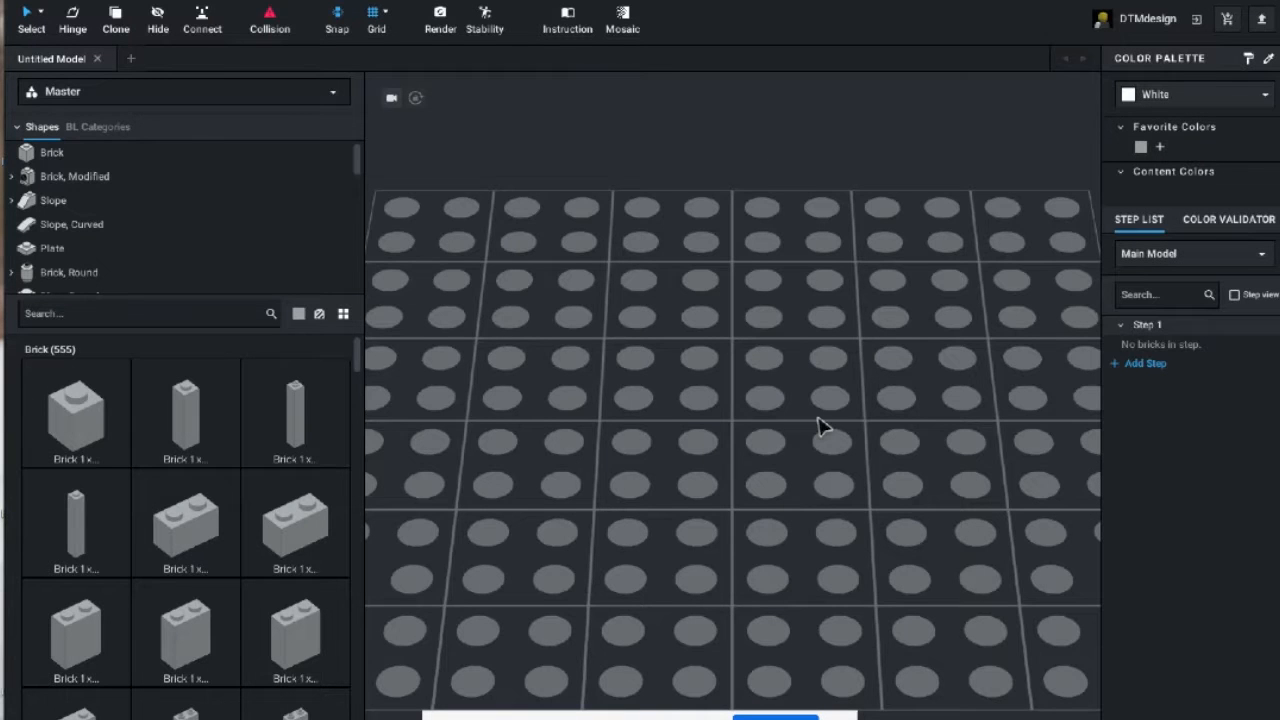
Find minifigure torso parts in the library to assemble the two standing figures.
scroll("down", 3)
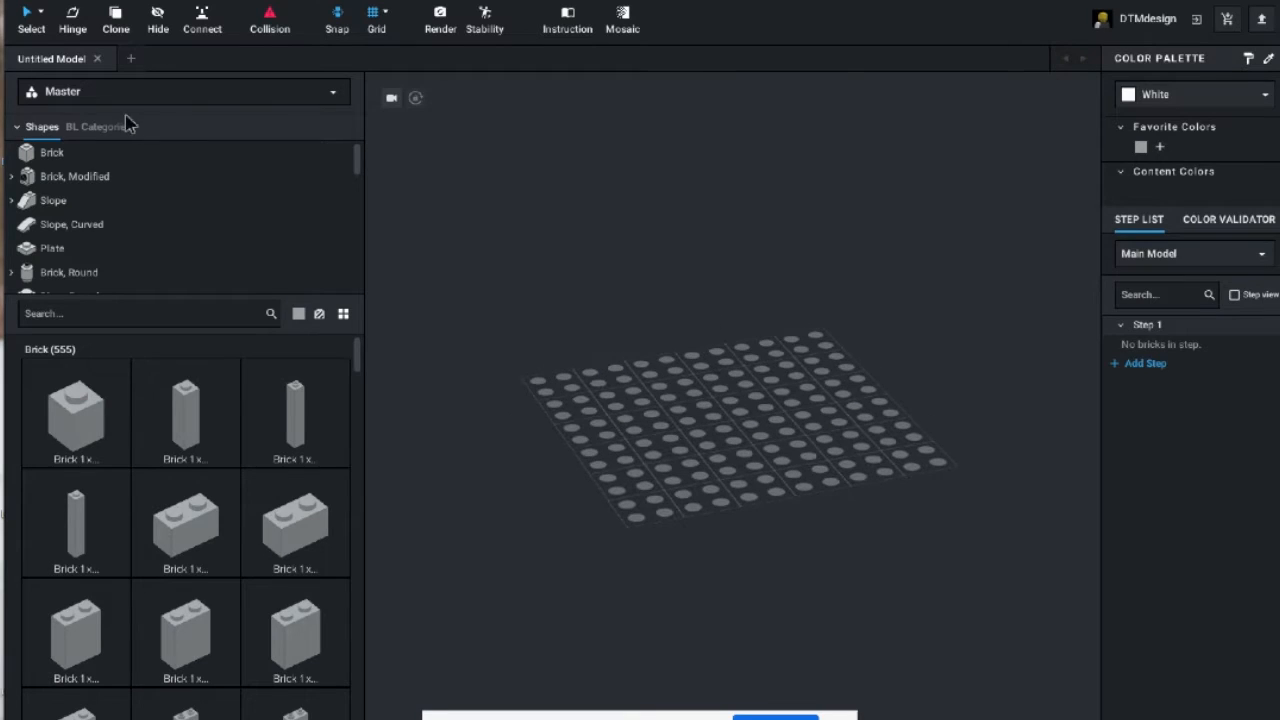
mouse_move(360, 162)
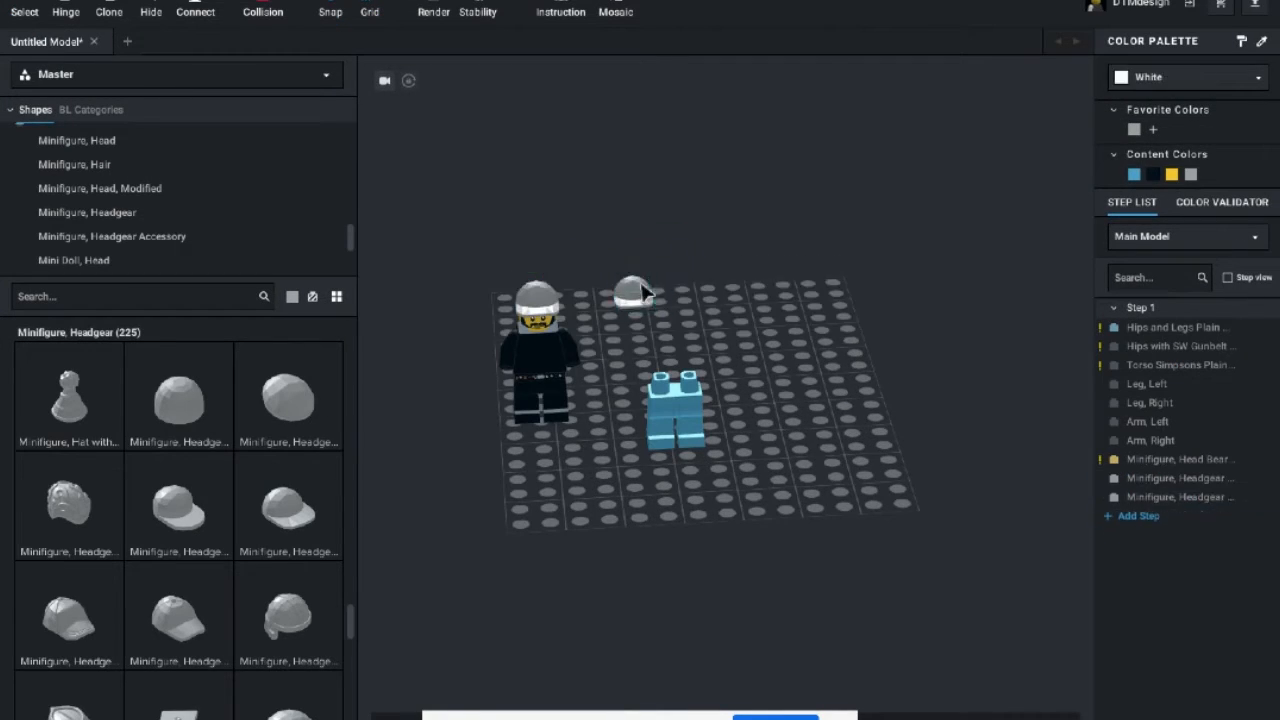
type("torso")
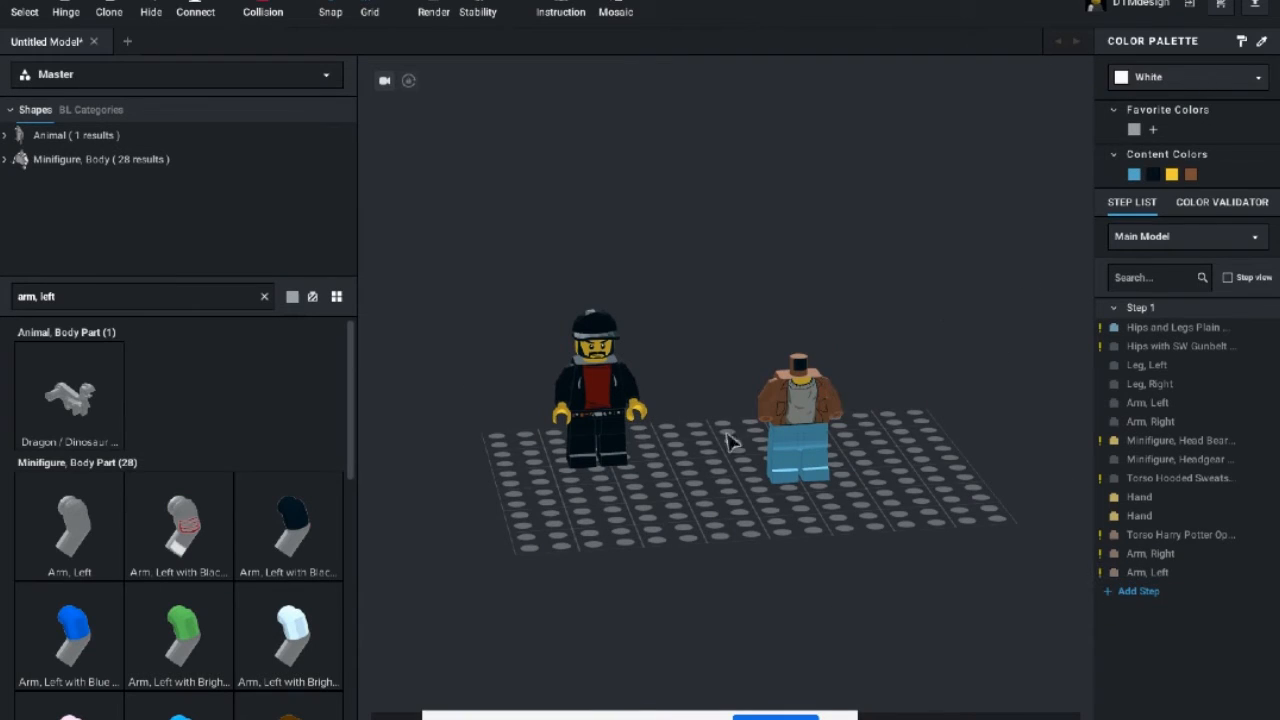
Place a part from the library to start the dark plate machine base.
left_click(264, 296)
type("controls")
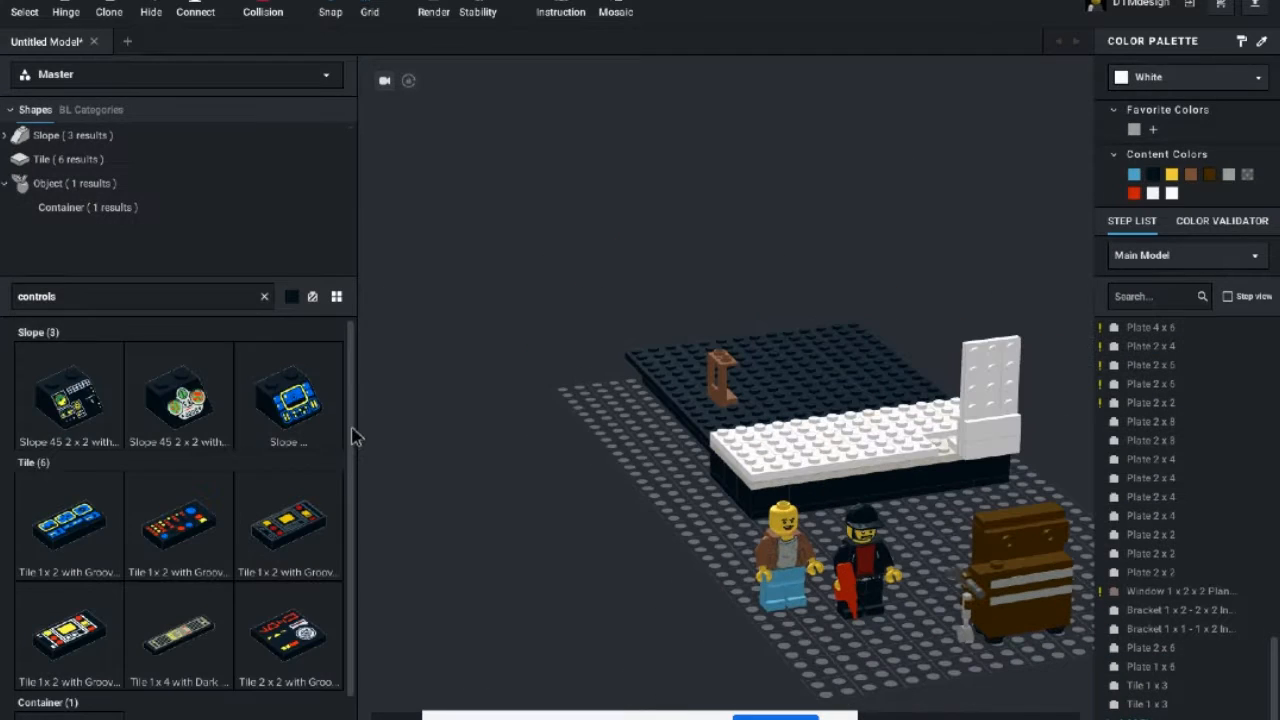
Search the parts library and place a printed control tile with gauges on the upright panel.
left_click(88, 206)
type("tile")
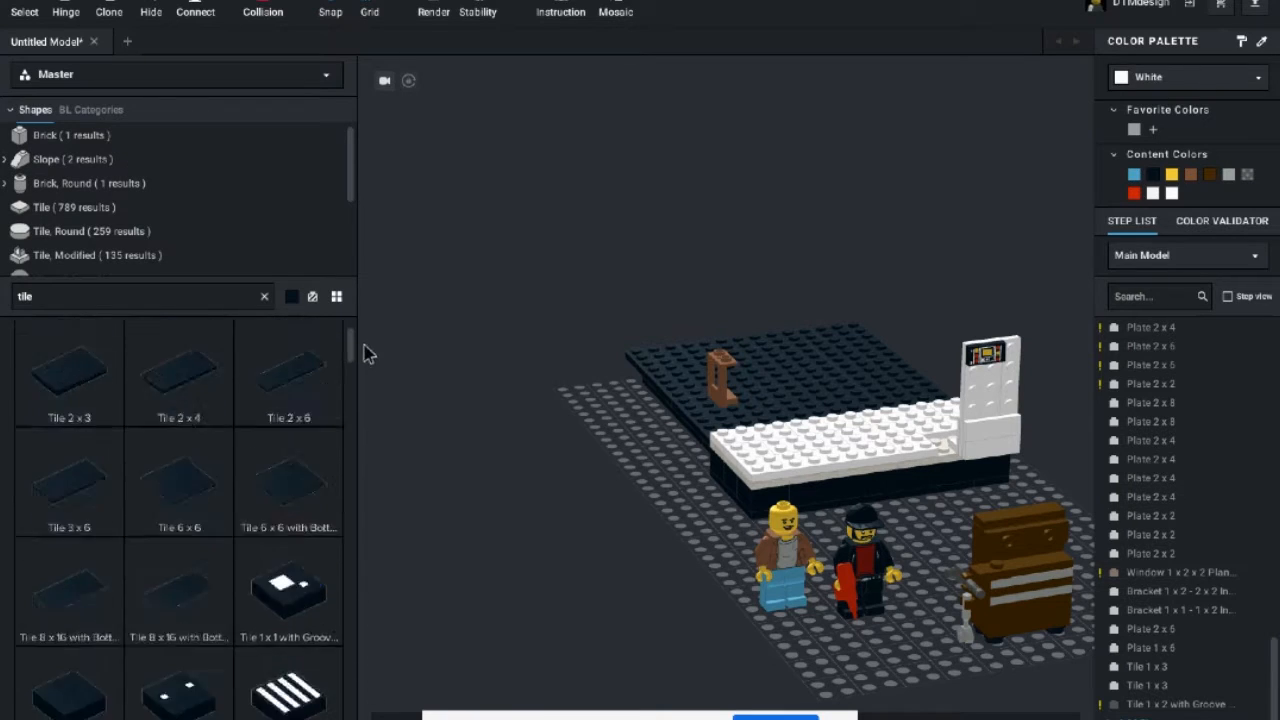
scroll("down", 3)
type("gauge")
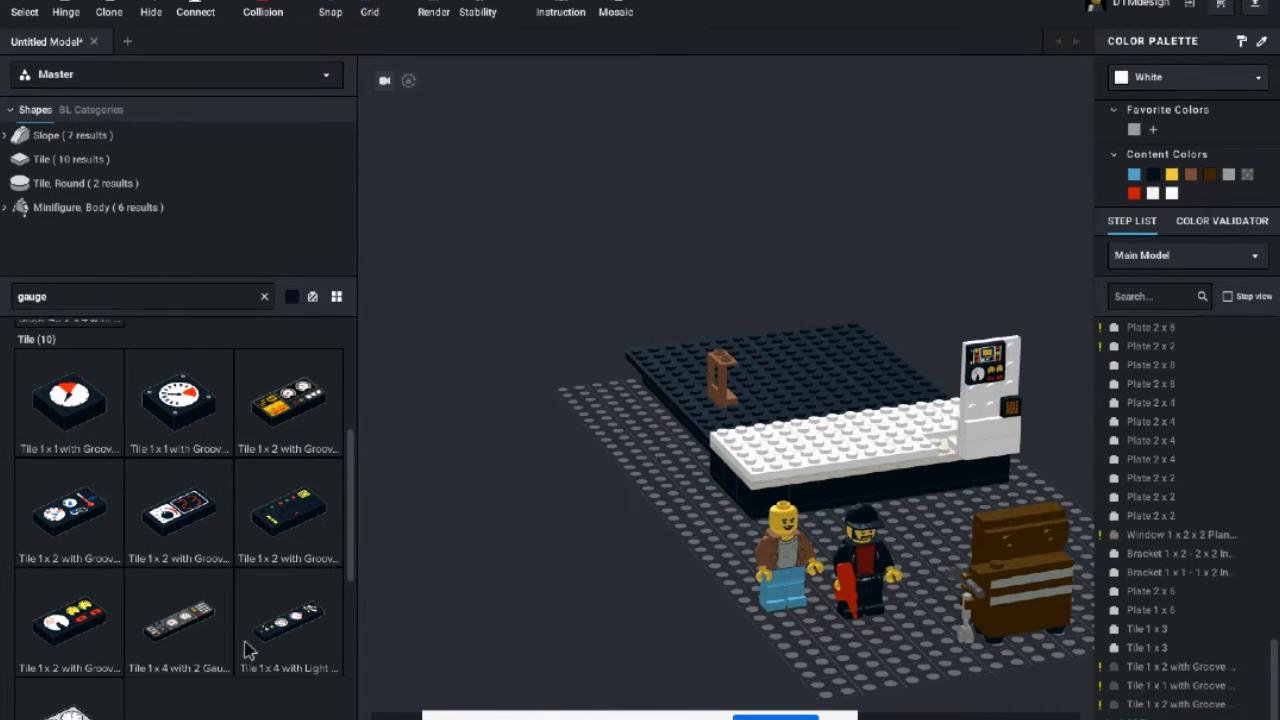
scroll("up", 3)
type("screen")
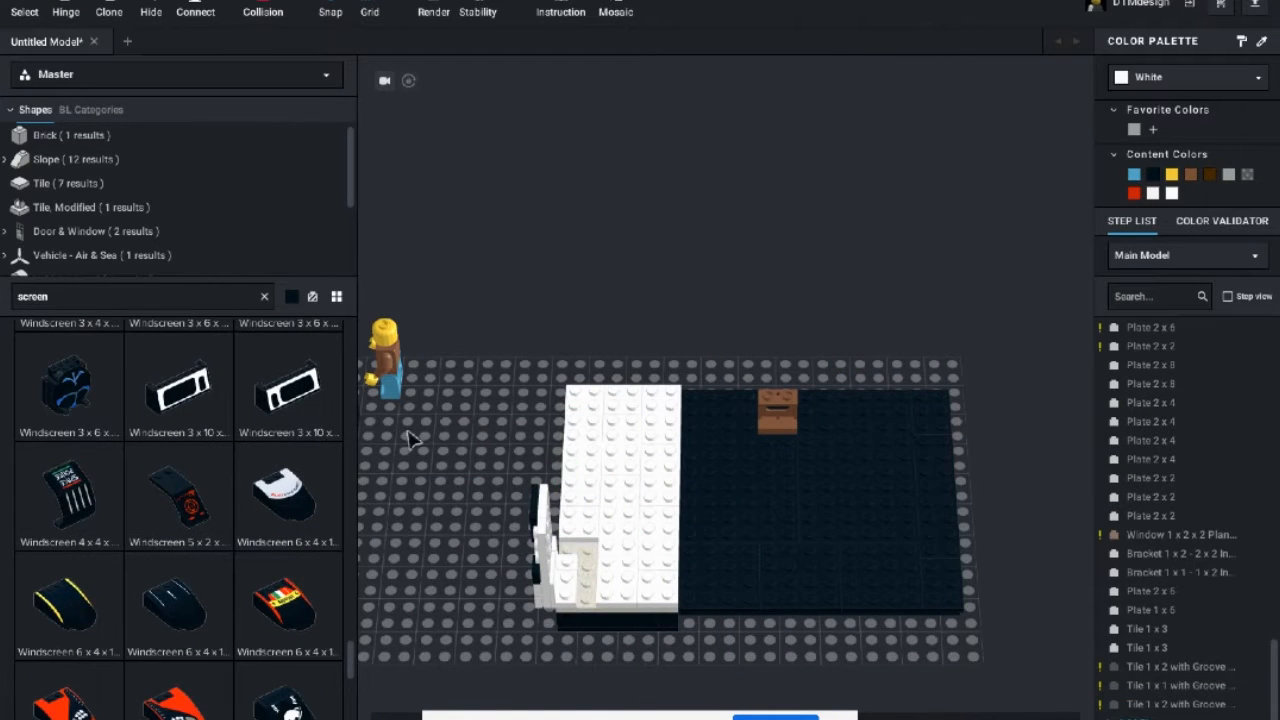
scroll("up", 3)
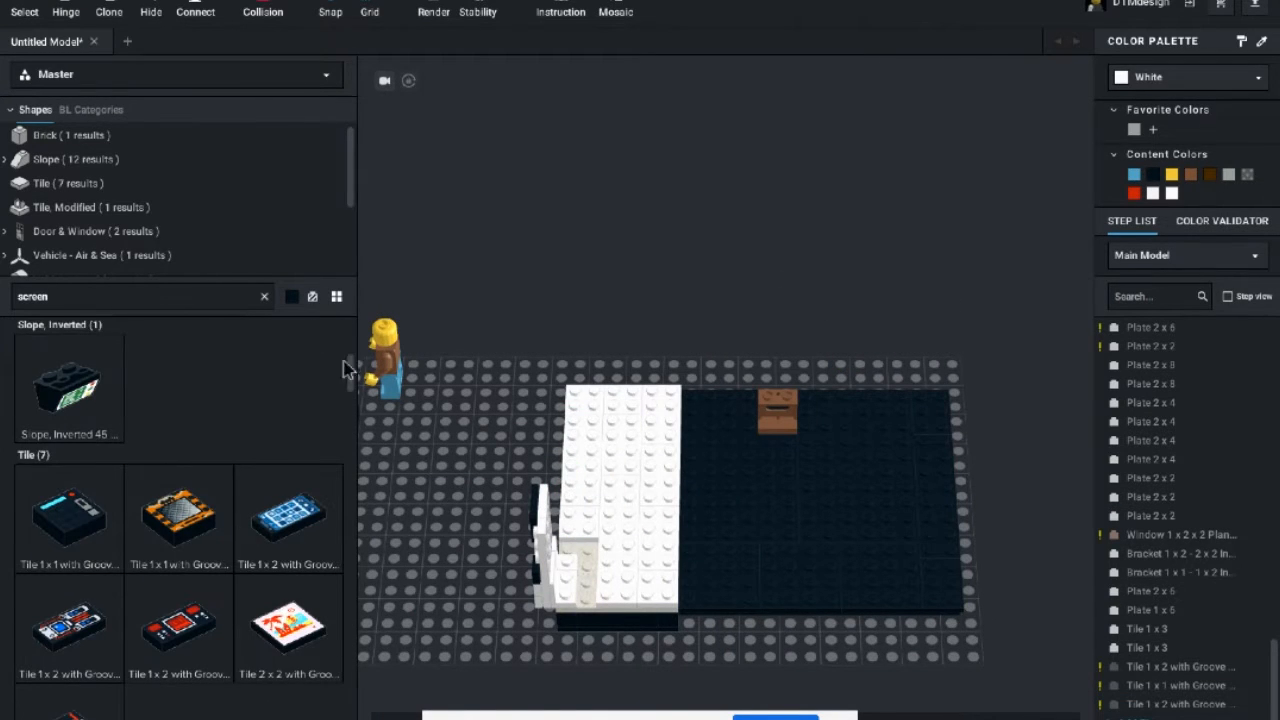
left_click(264, 296)
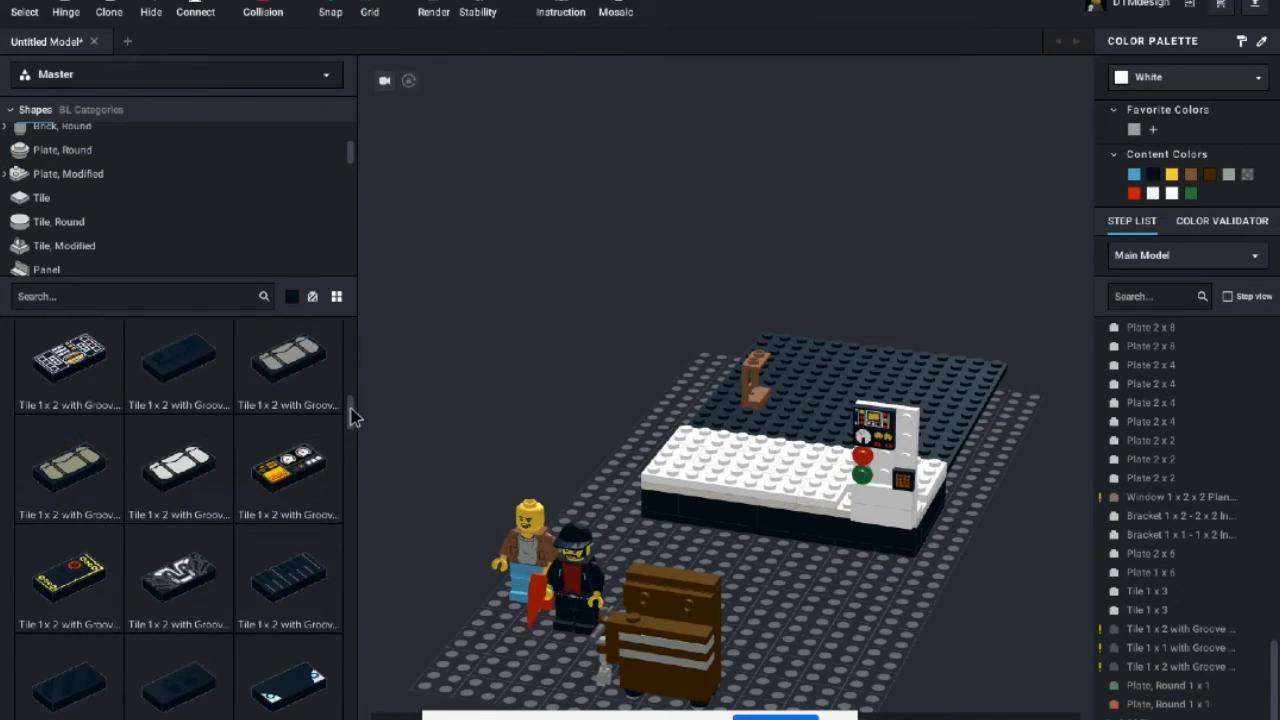
Browse brick sizes in the parts panel for the white enclosure walls.
scroll("down", 3)
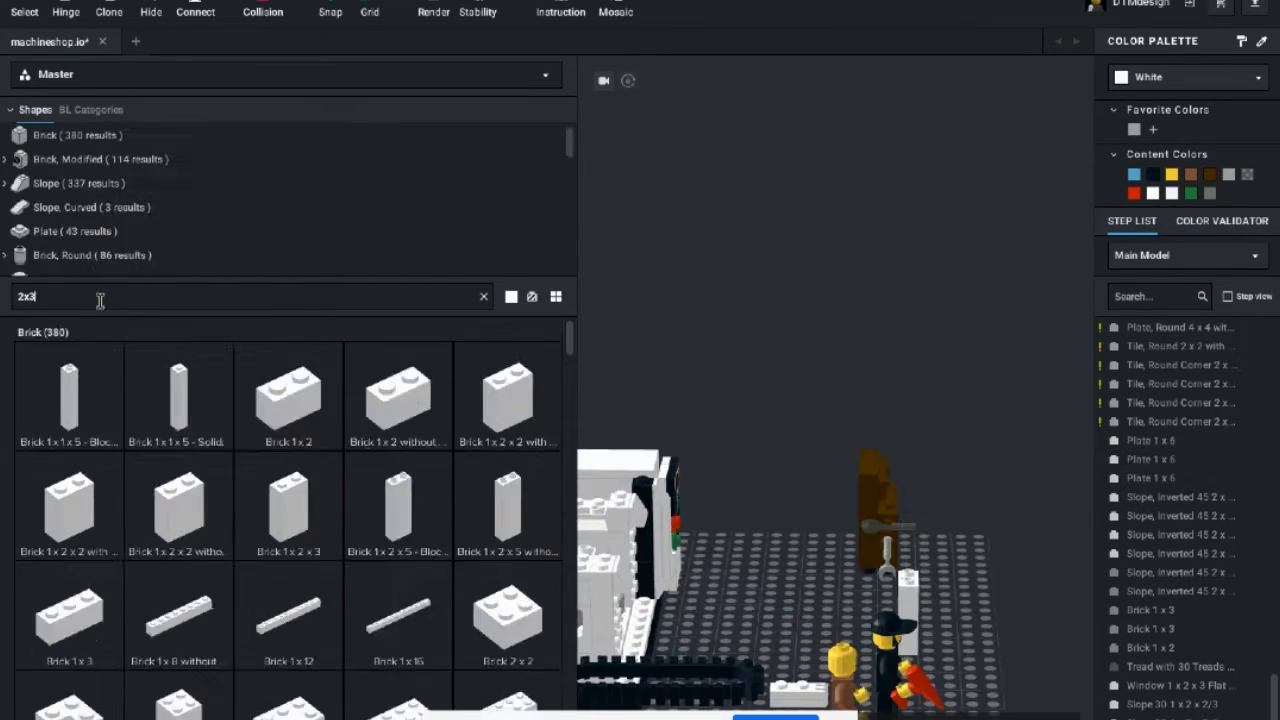
Search 'plate' parts to add the dark roof housing and round work table.
type("plate")
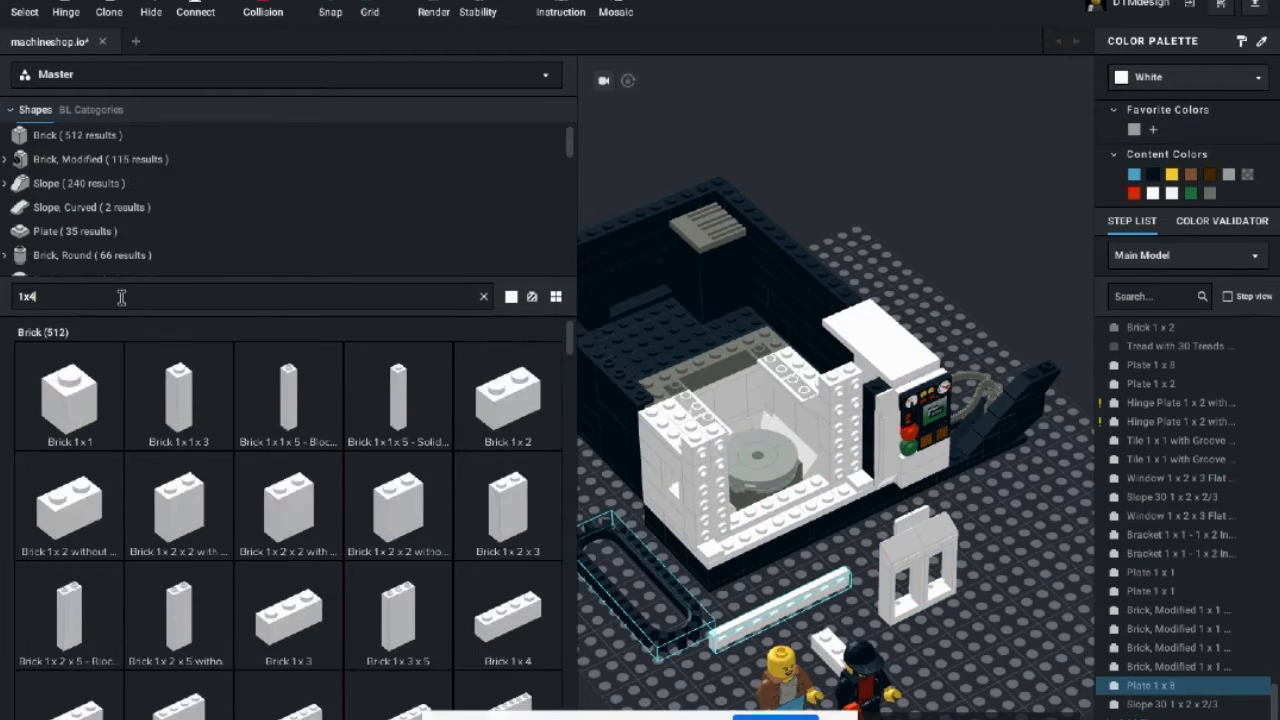
type("plate")
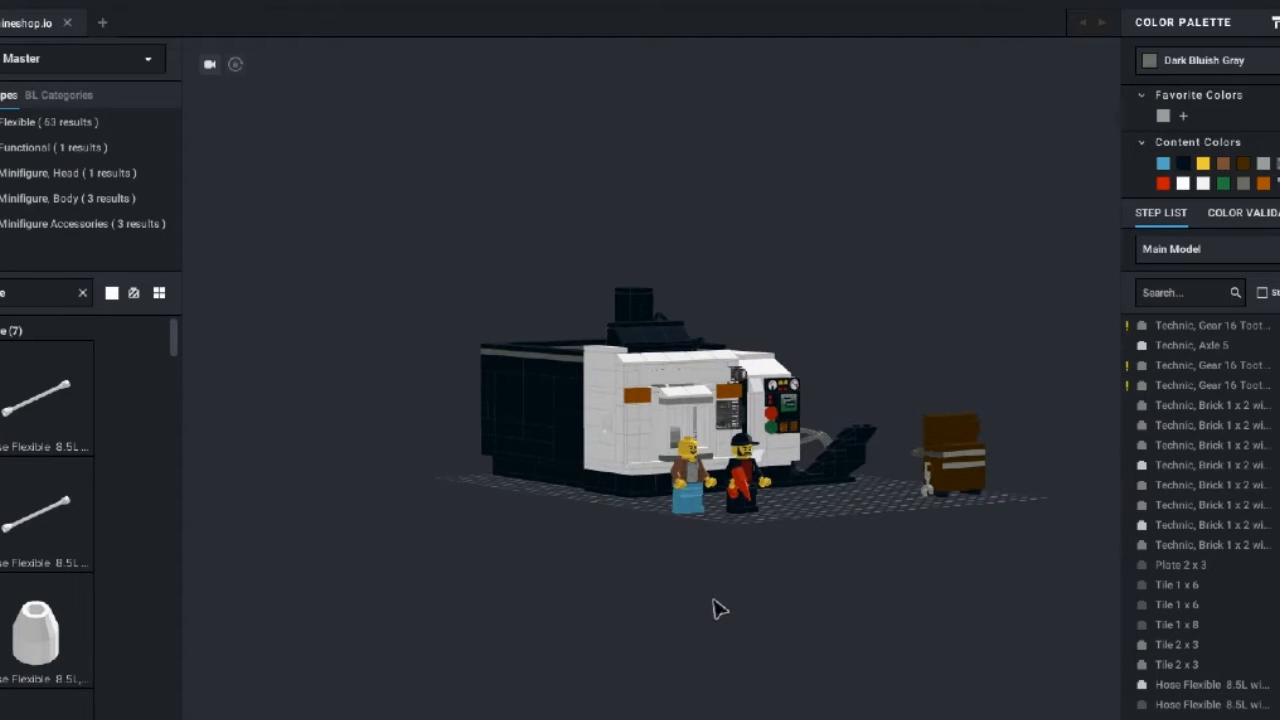
left_click_drag(720, 608, 616, 620)
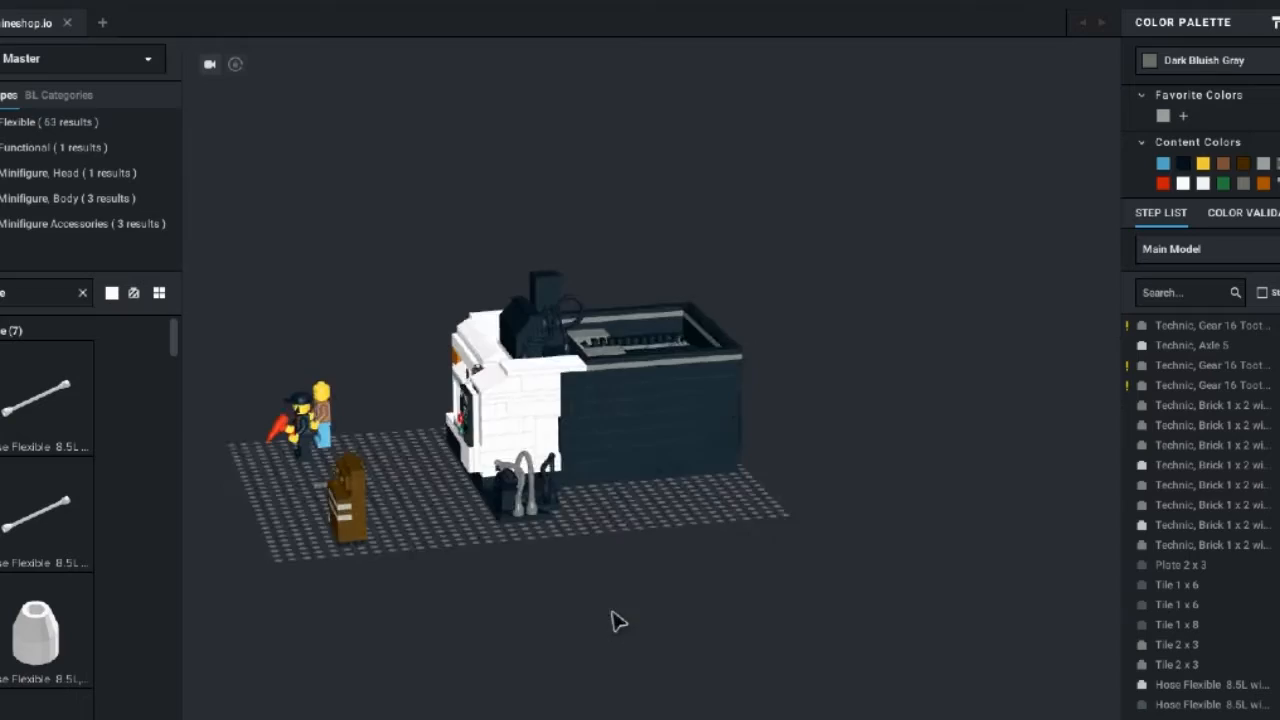
left_click_drag(616, 620, 536, 716)
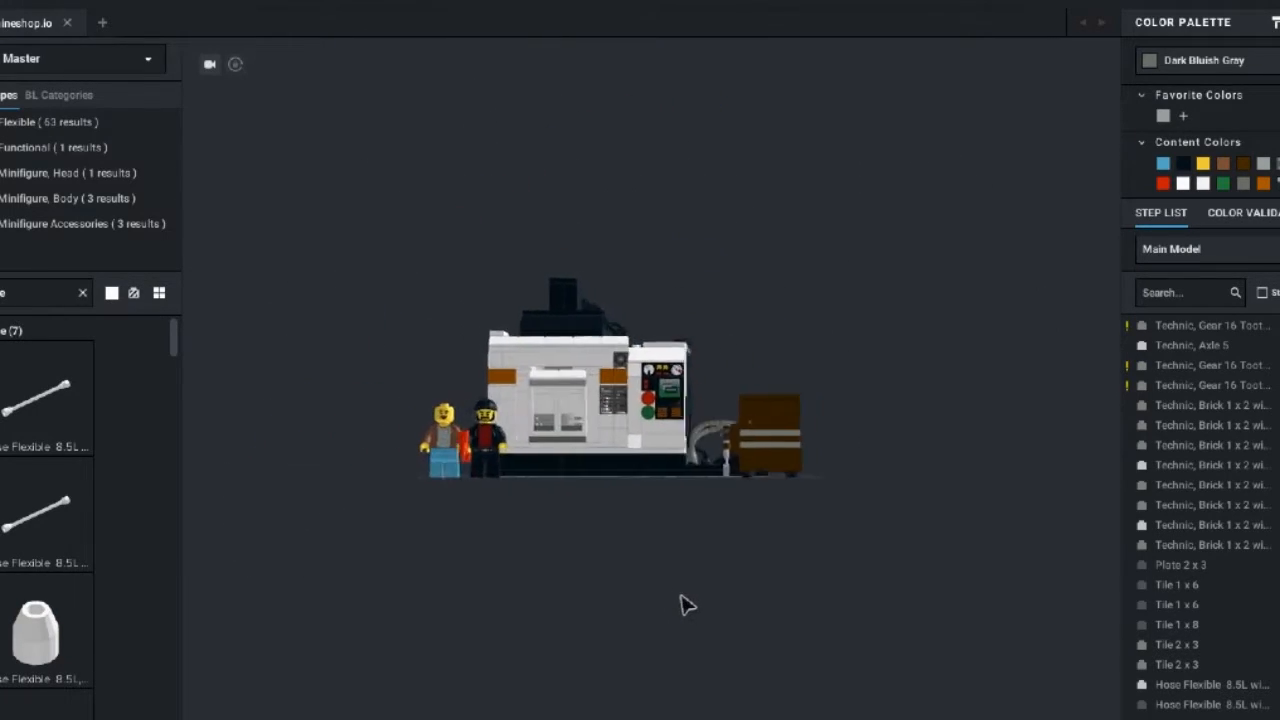
left_click_drag(688, 604, 652, 600)
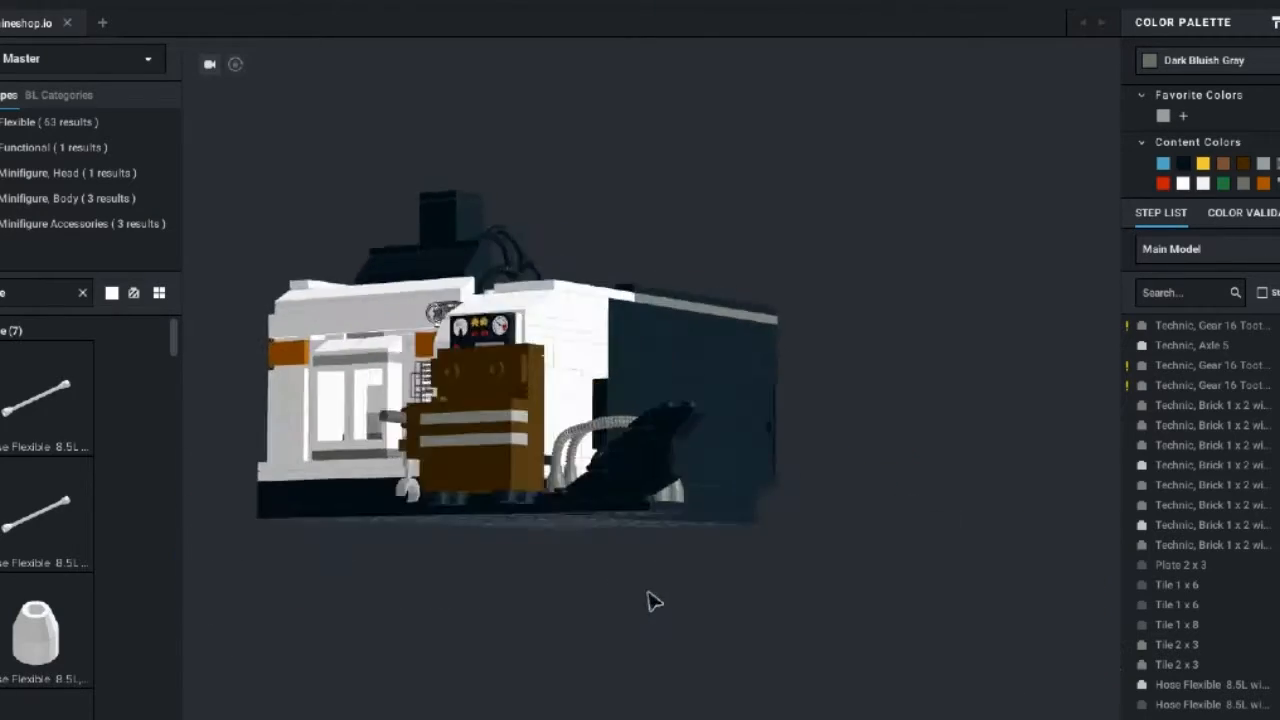
left_click_drag(656, 600, 664, 570)
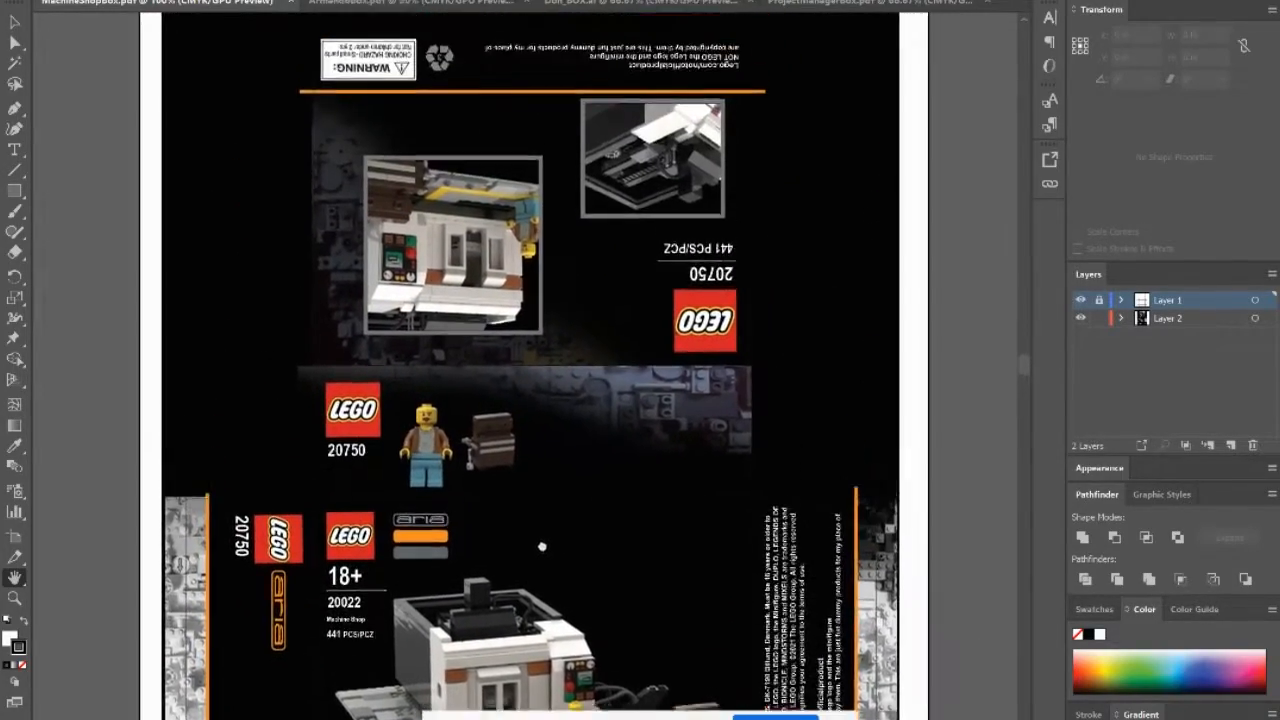
Review the box artboard, then switch through document tabs to the grey machine packaging design.
scroll("down", 3)
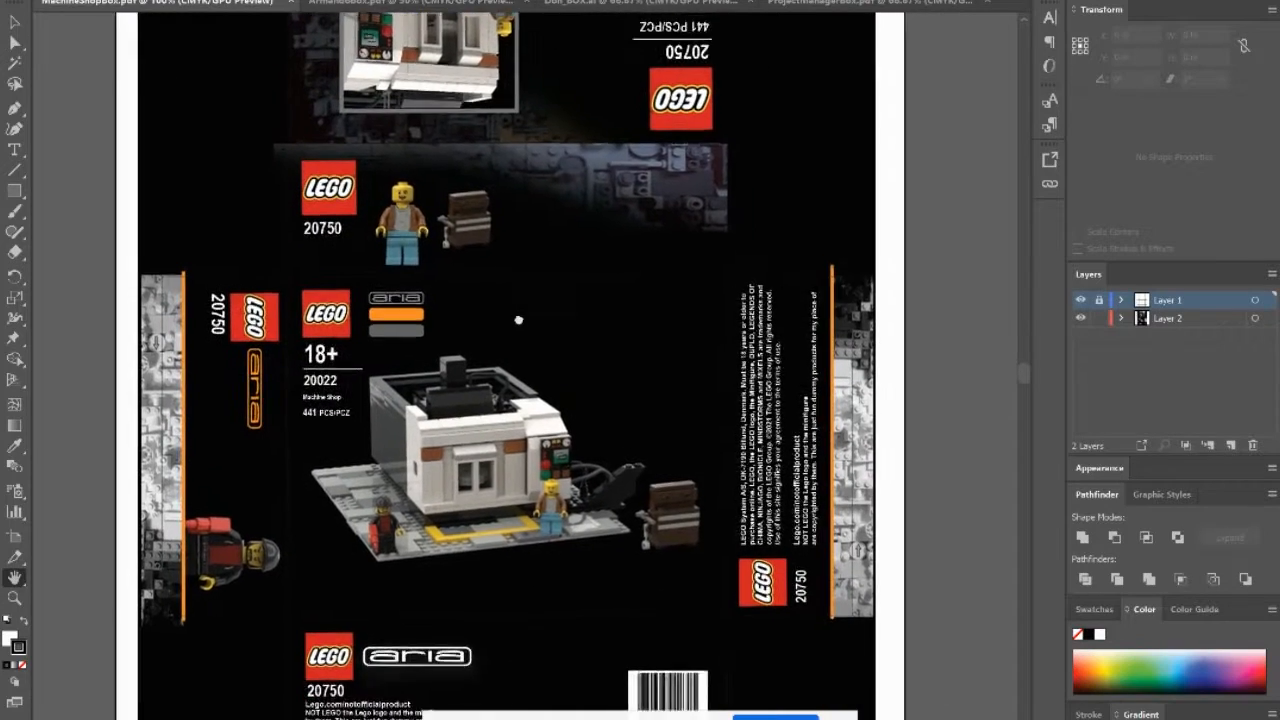
left_click(396, 2)
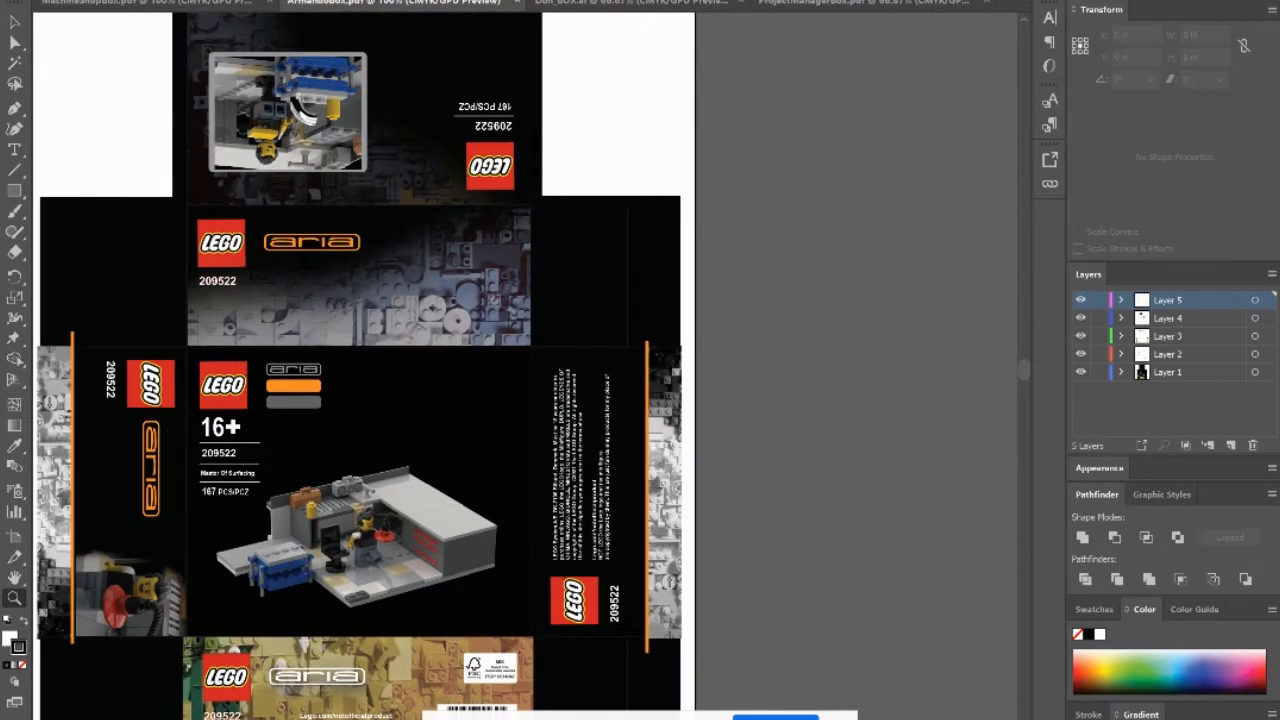
left_click(844, 2)
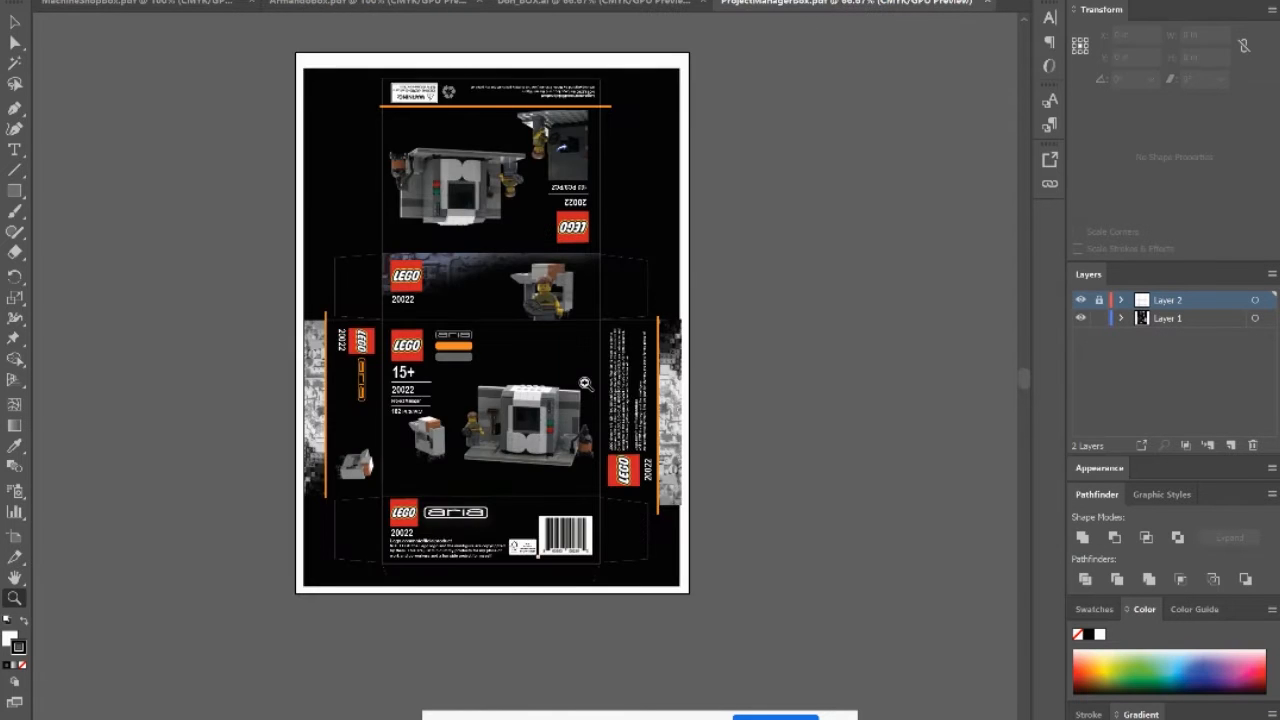